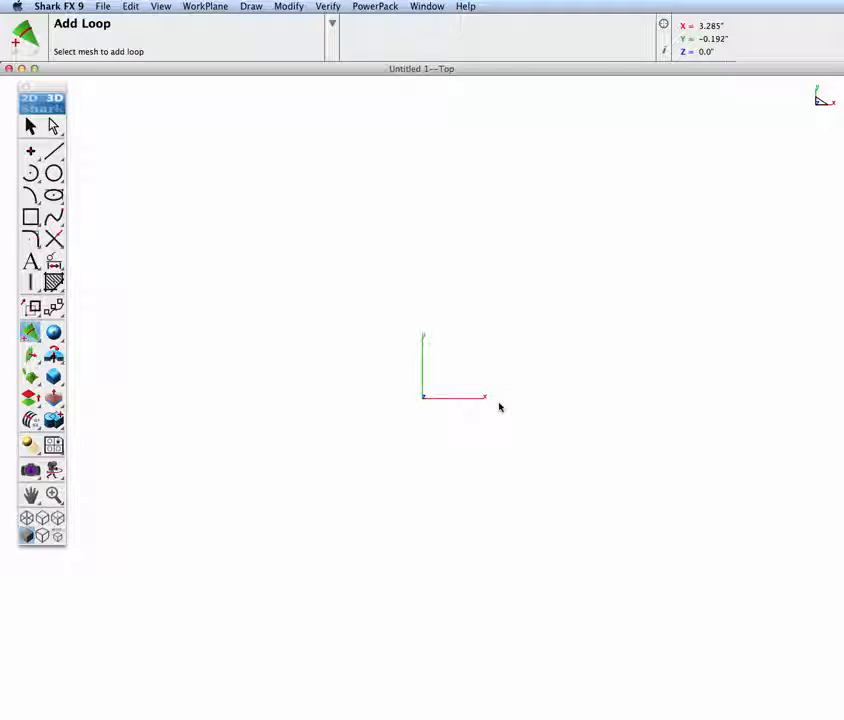
mouse_move(495, 407)
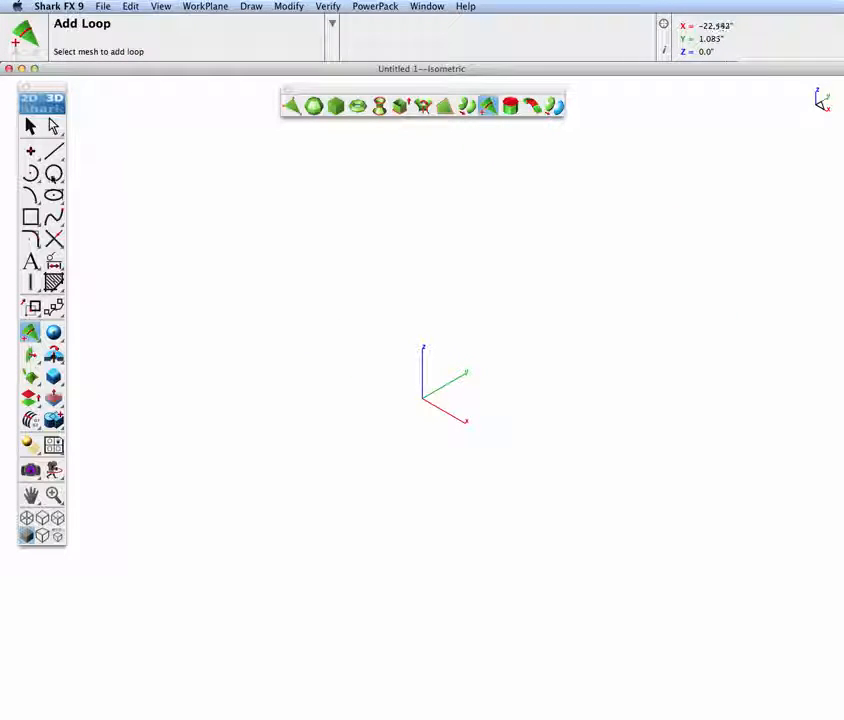
Open the circle tool flyout in the 3D tools palette.
left_click(54, 173)
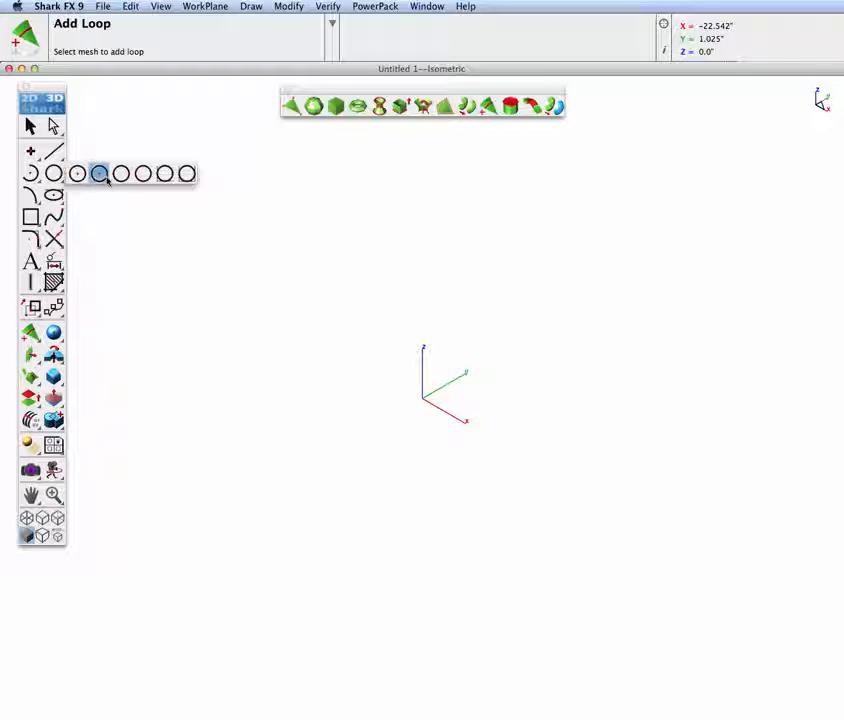
Draw a centre-point circle at the origin with a diameter of 3.500.
left_click(53, 173)
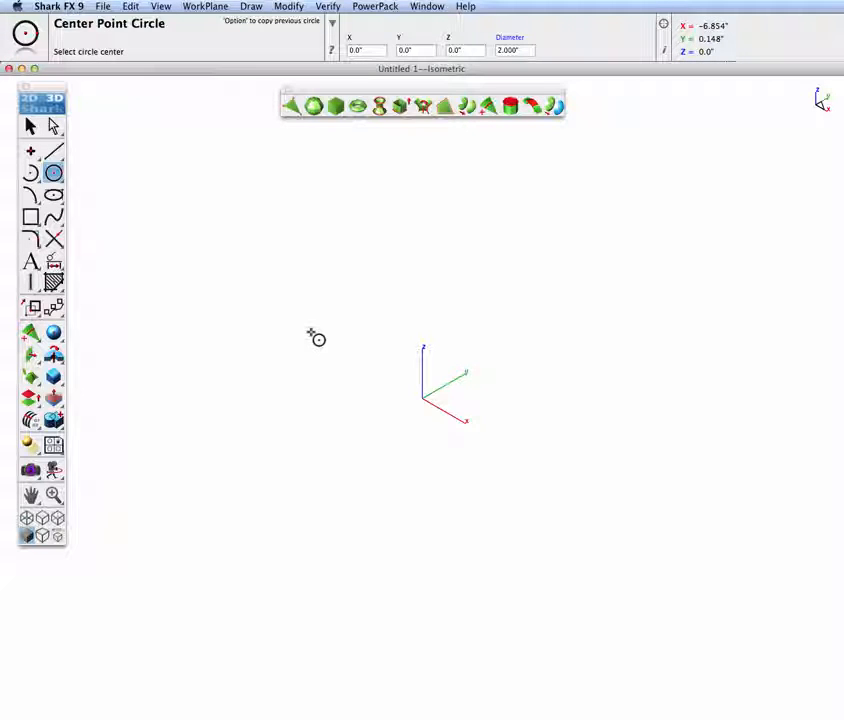
mouse_move(428, 402)
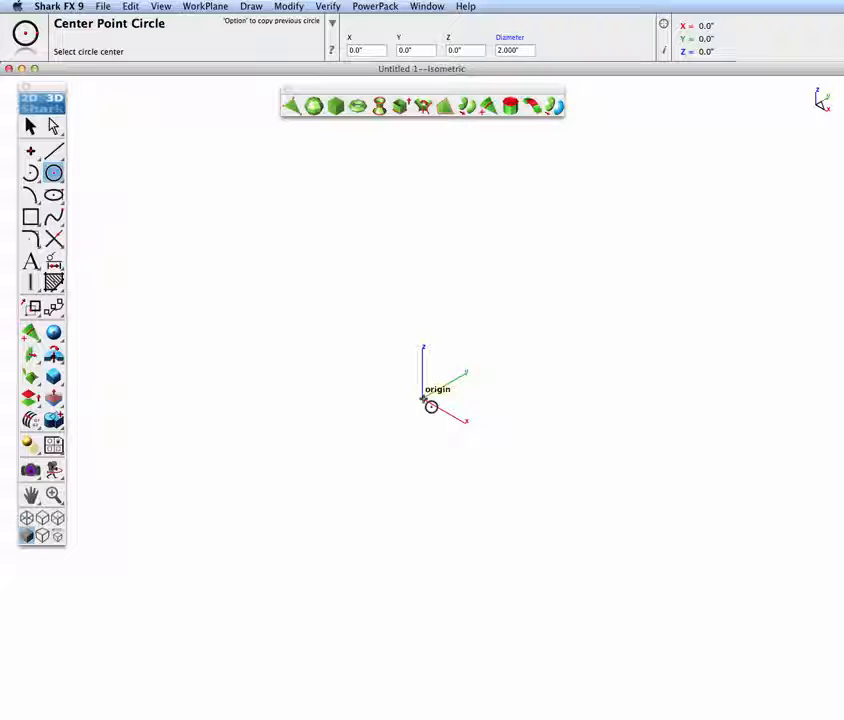
left_click_drag(430, 402, 472, 427)
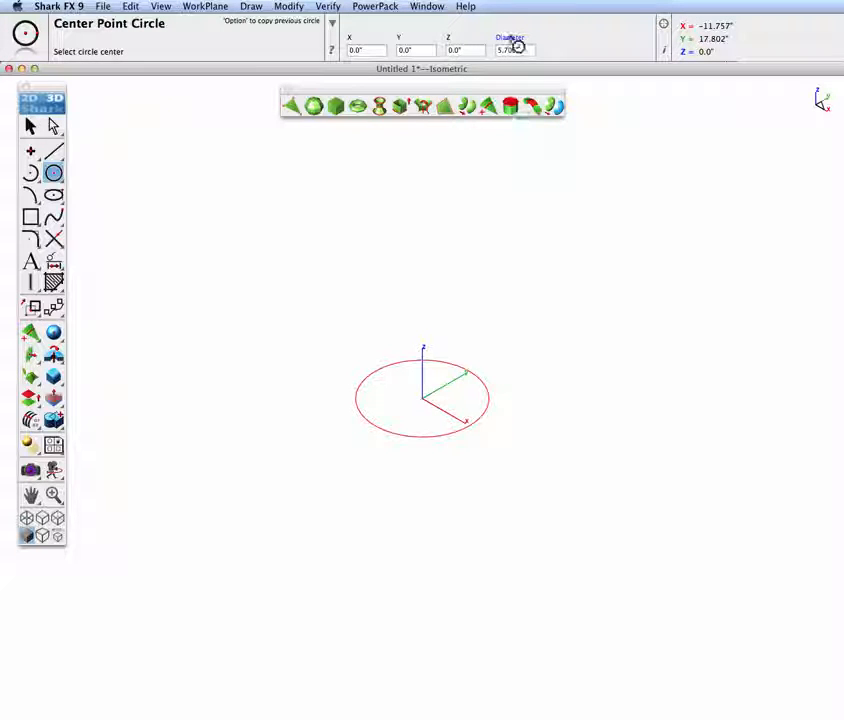
left_click(513, 50)
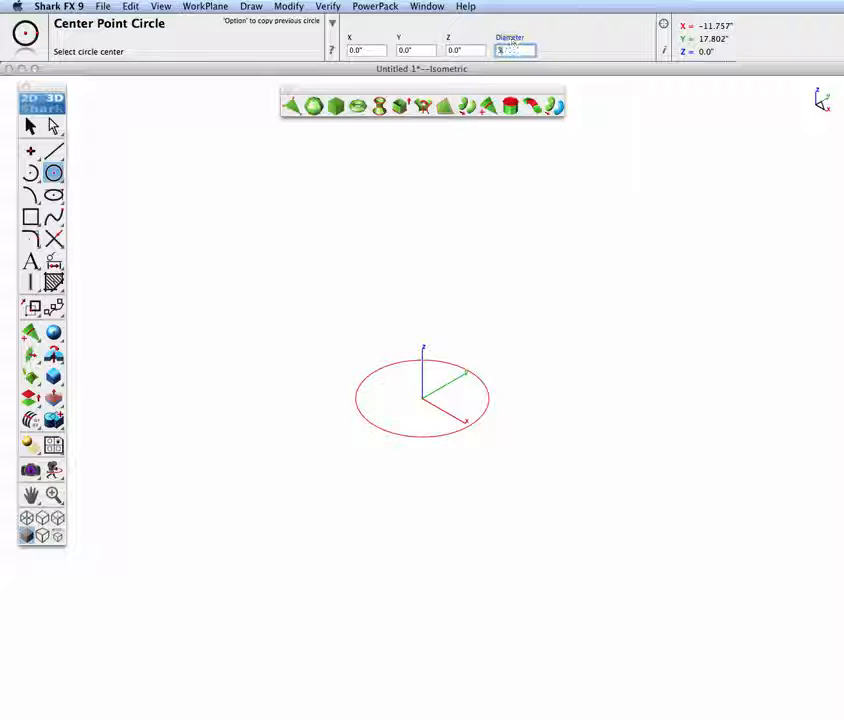
type("3.")
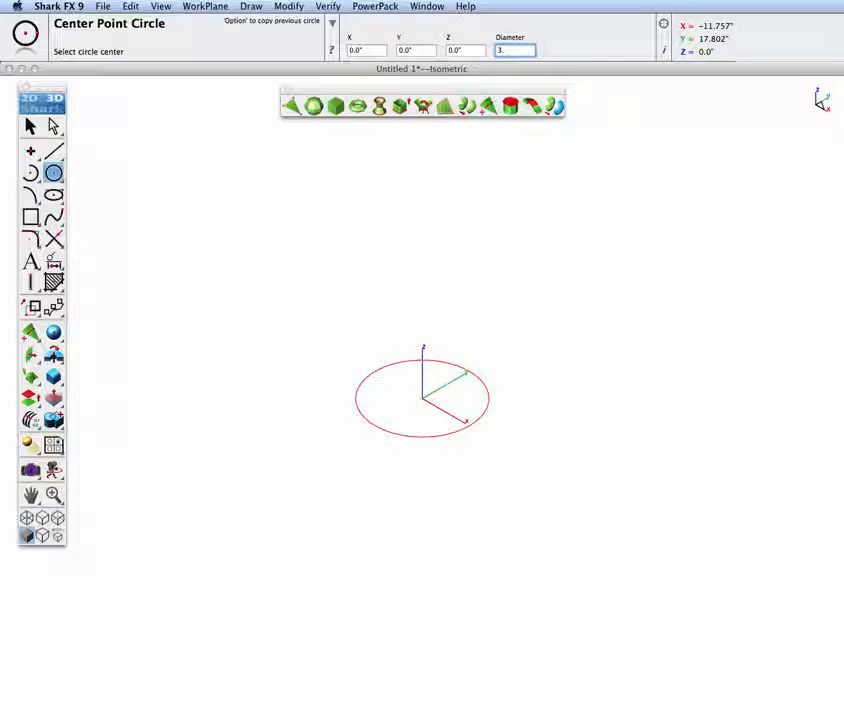
type("3.500\"")
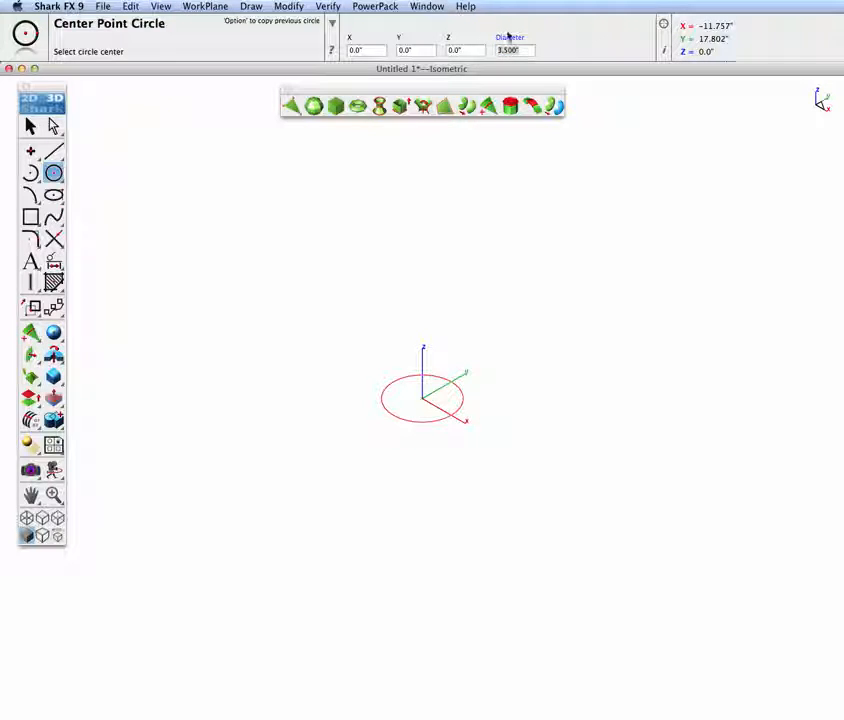
left_click(398, 106)
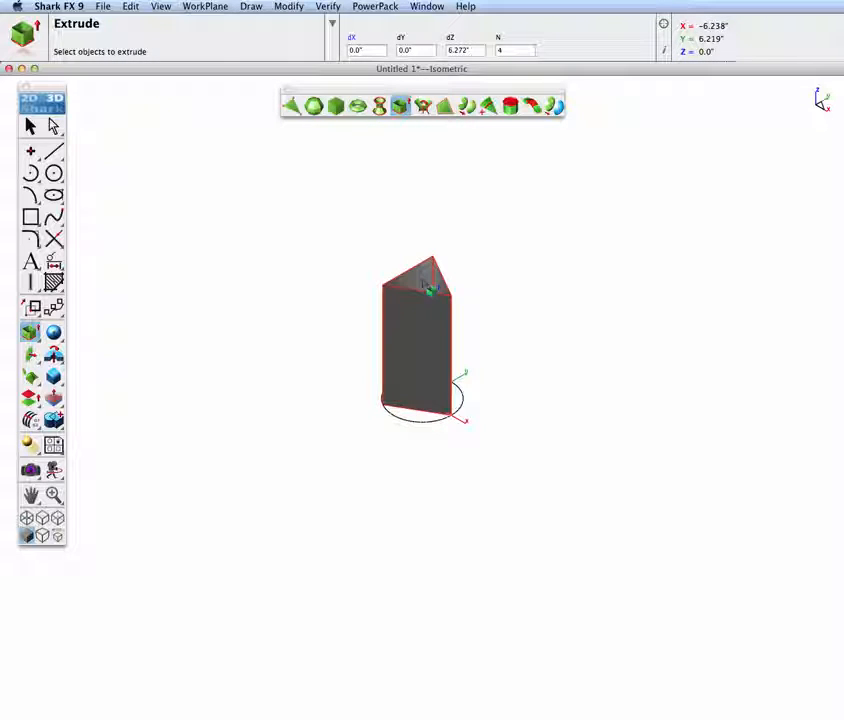
Set the extrusion height dZ to 4.5 and the side count N to 15.
left_click(463, 50)
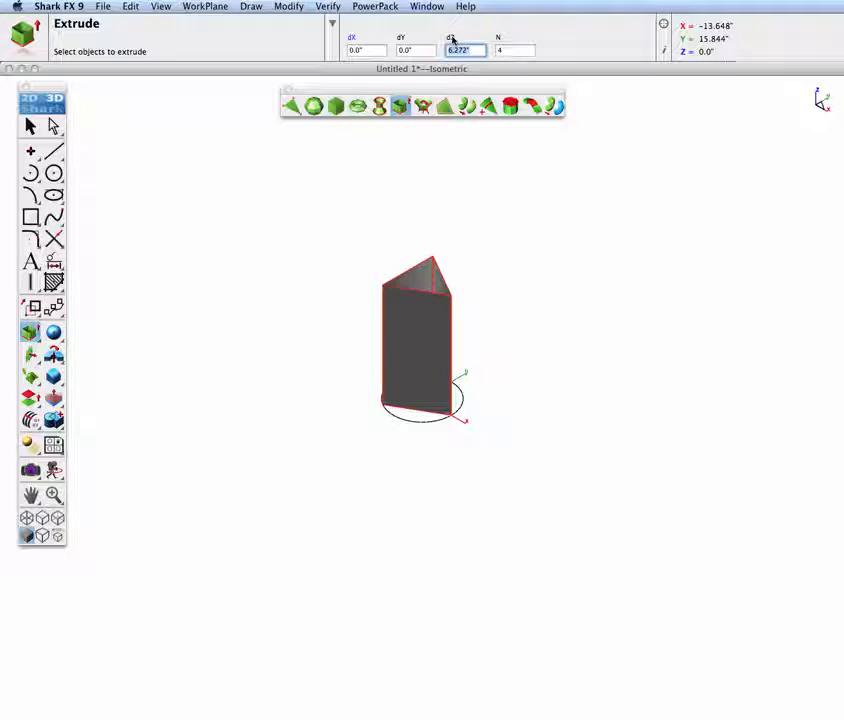
type("4.5")
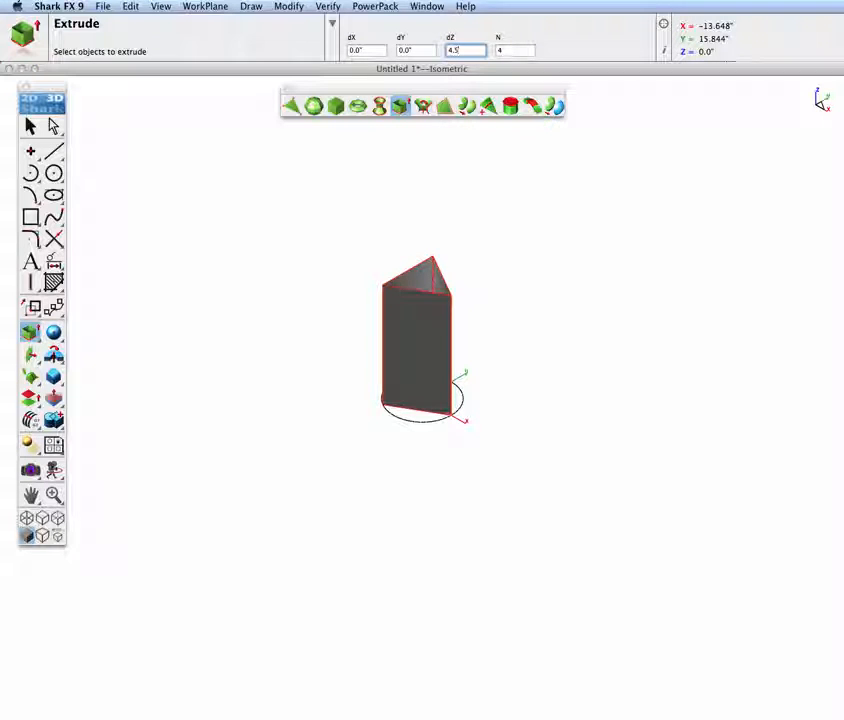
left_click(513, 50)
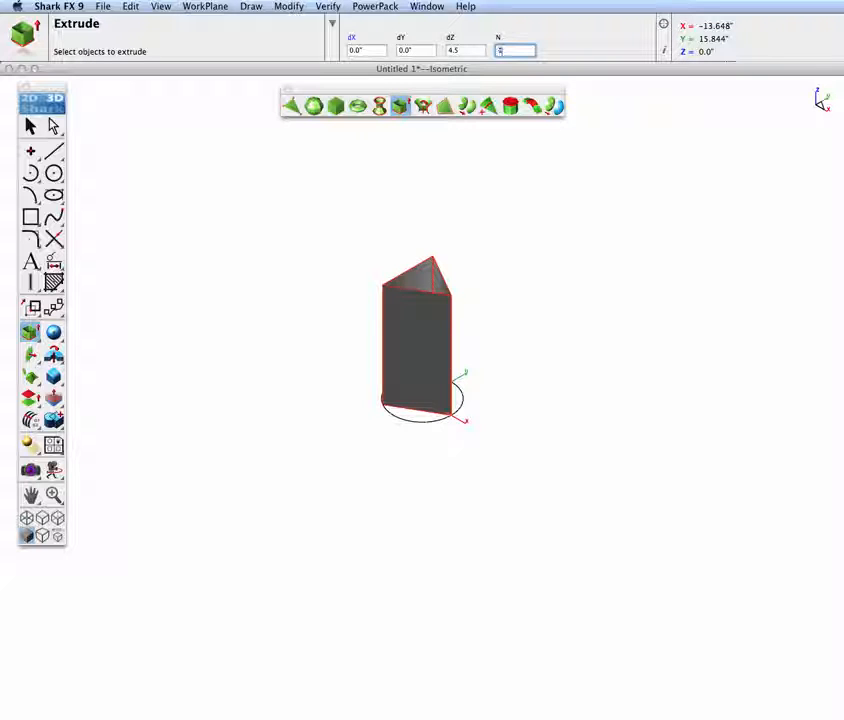
type("15")
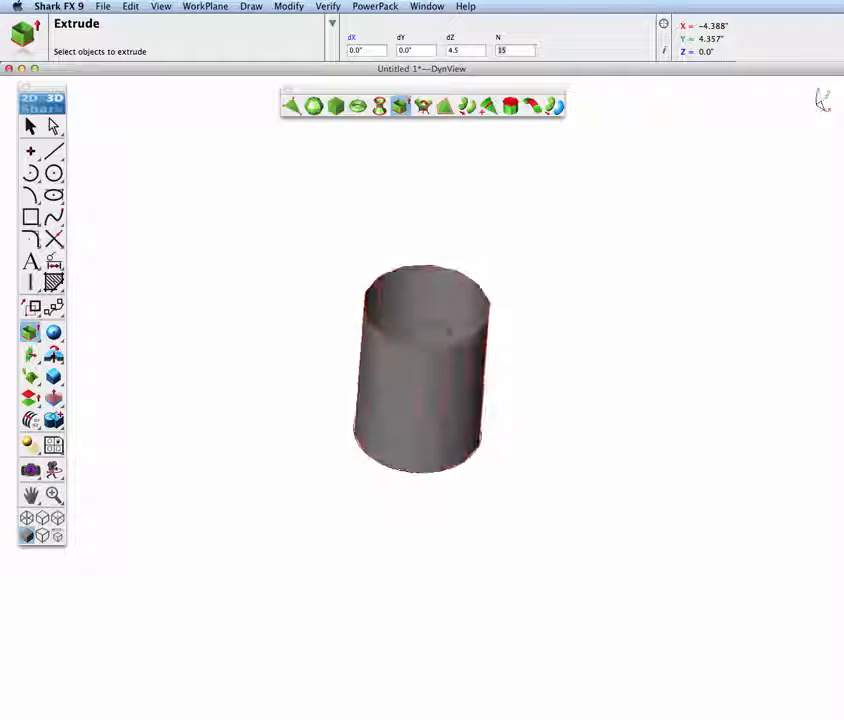
Cap the cylinder's open top edge using Fill Hole.
left_click(510, 105)
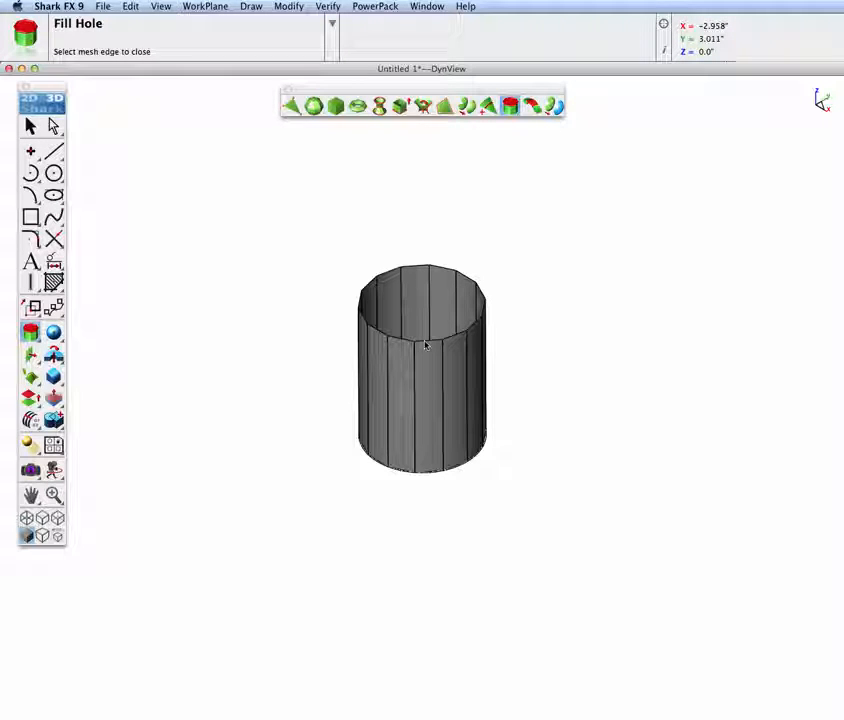
left_click(421, 300)
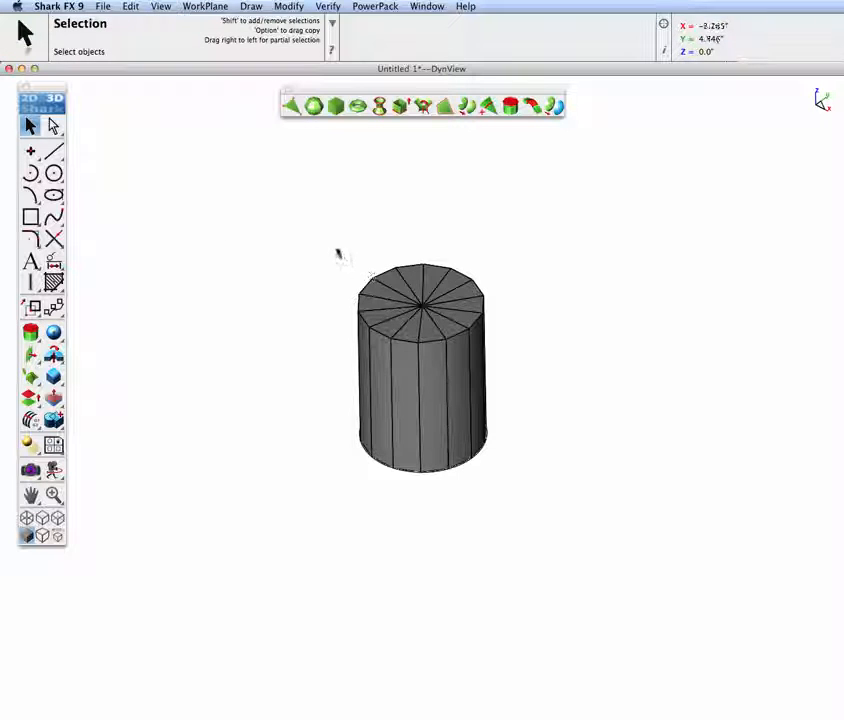
Zoom in so the capped cylinder fills most of the window.
left_click_drag(338, 248, 510, 356)
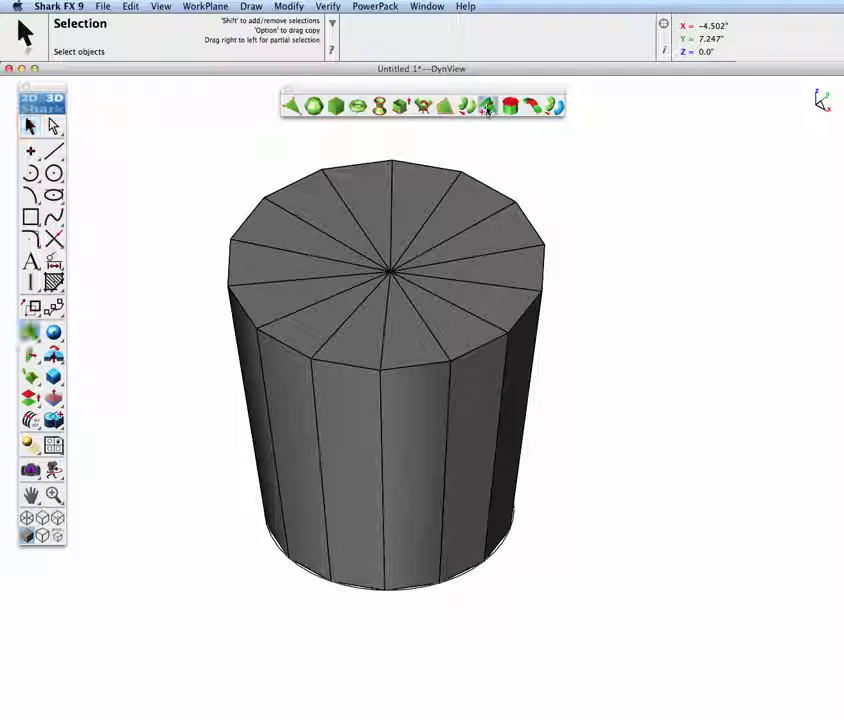
Insert an edge loop just inside the top face's rim with Add Loop.
left_click(487, 106)
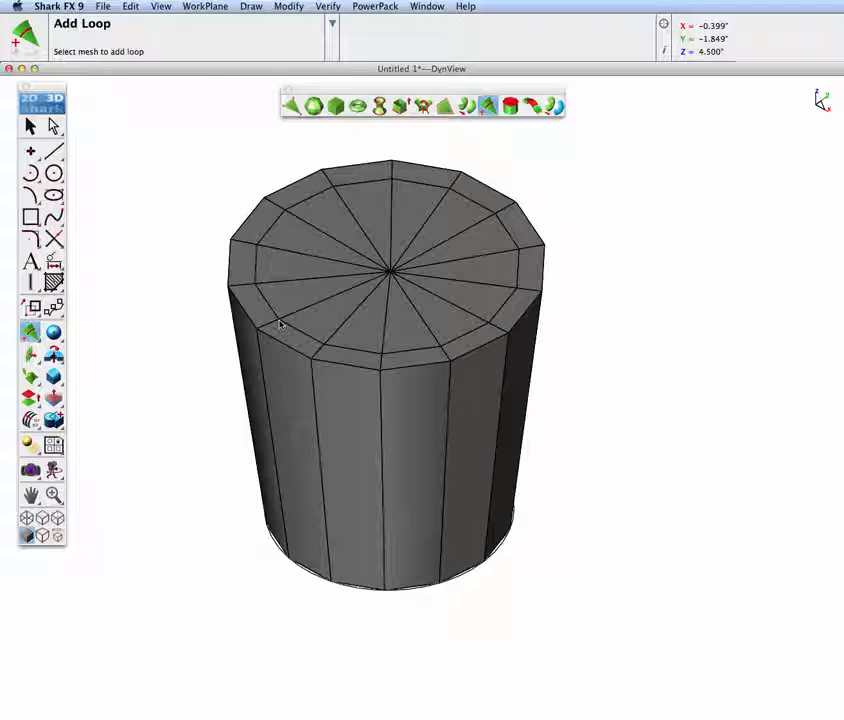
left_click(52, 125)
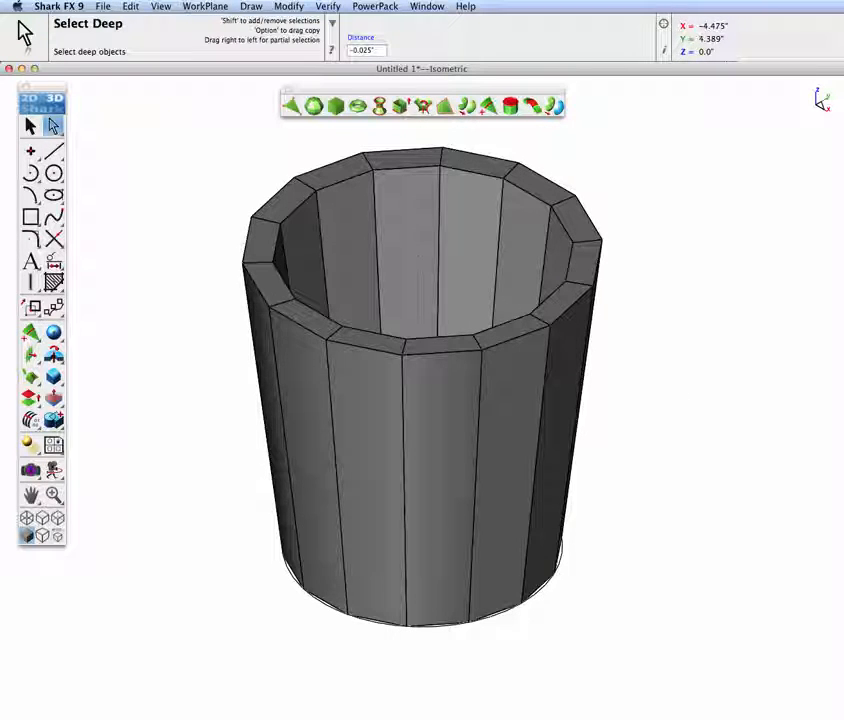
Apply Catmull-Clark subdivision to the cup mesh.
left_click(465, 105)
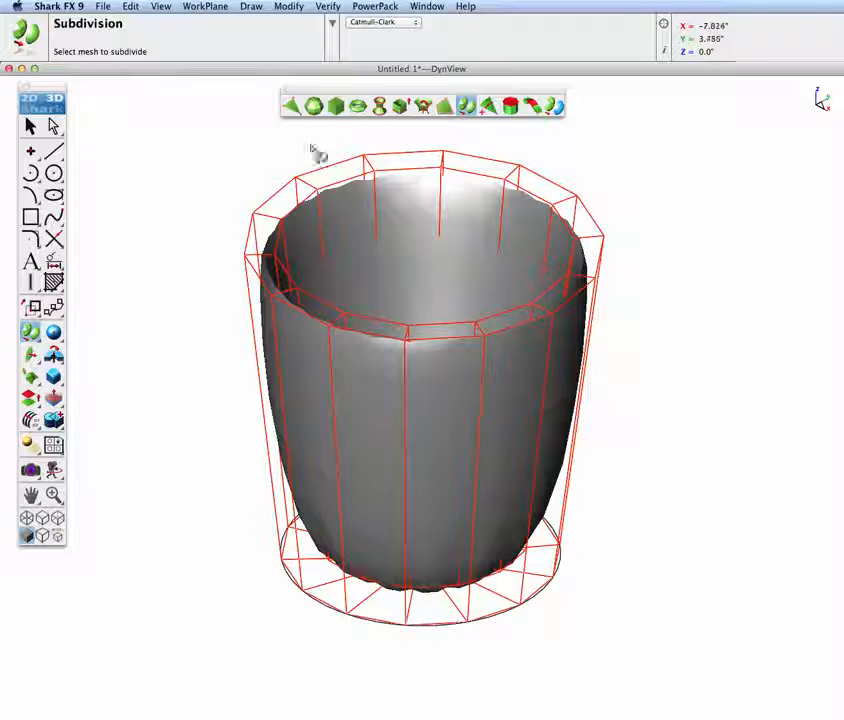
left_click(488, 106)
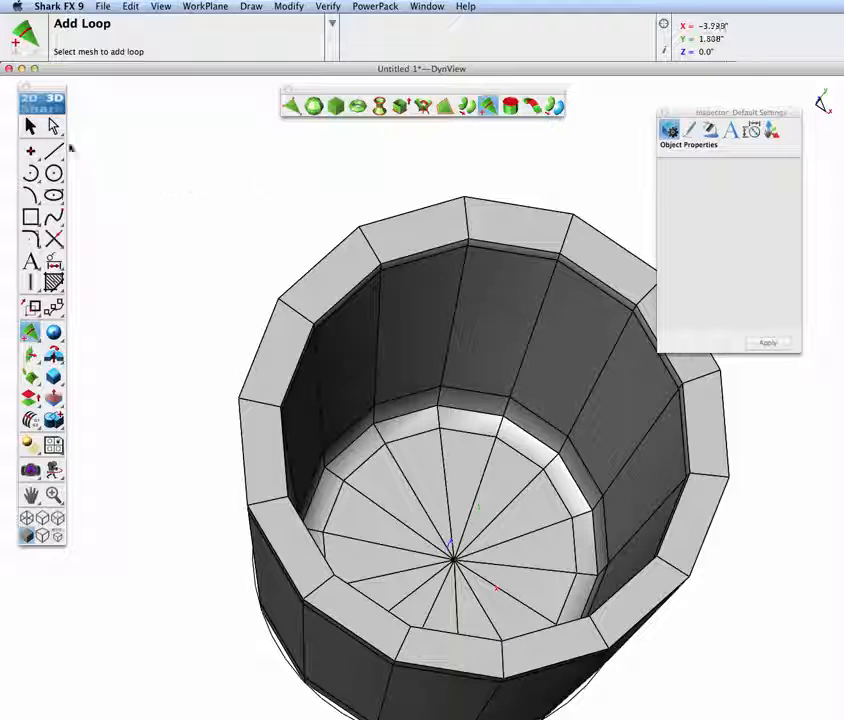
Add more horizontal edge loops around the cup mesh's side walls.
left_click(28, 125)
type("2")
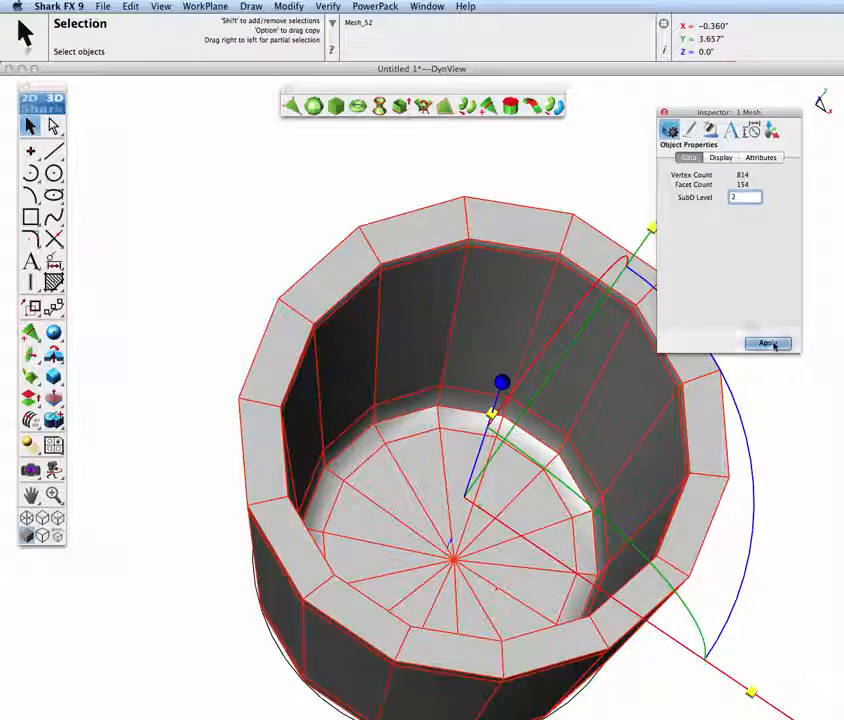
left_click(768, 343)
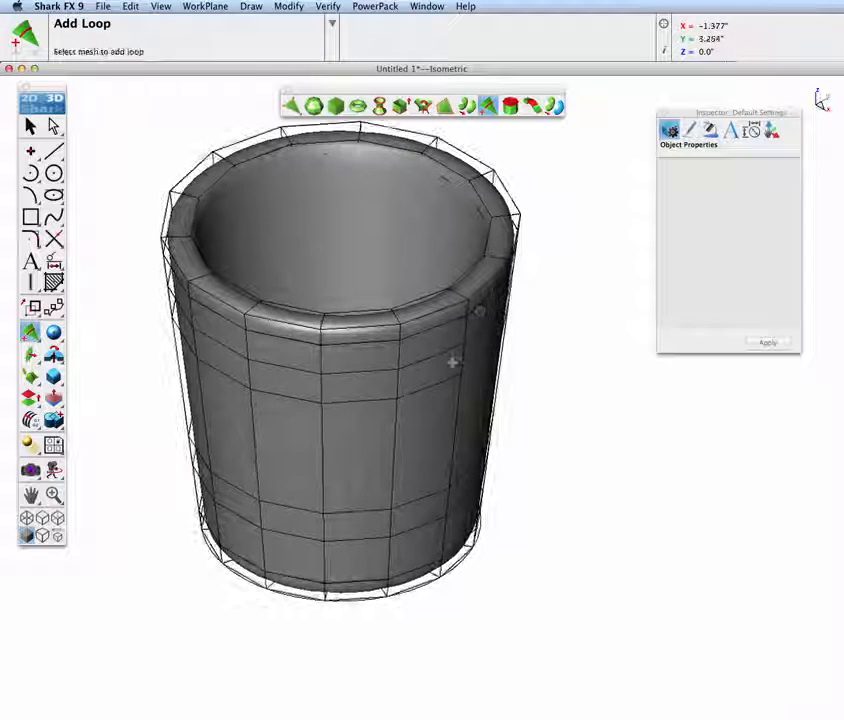
left_click(53, 125)
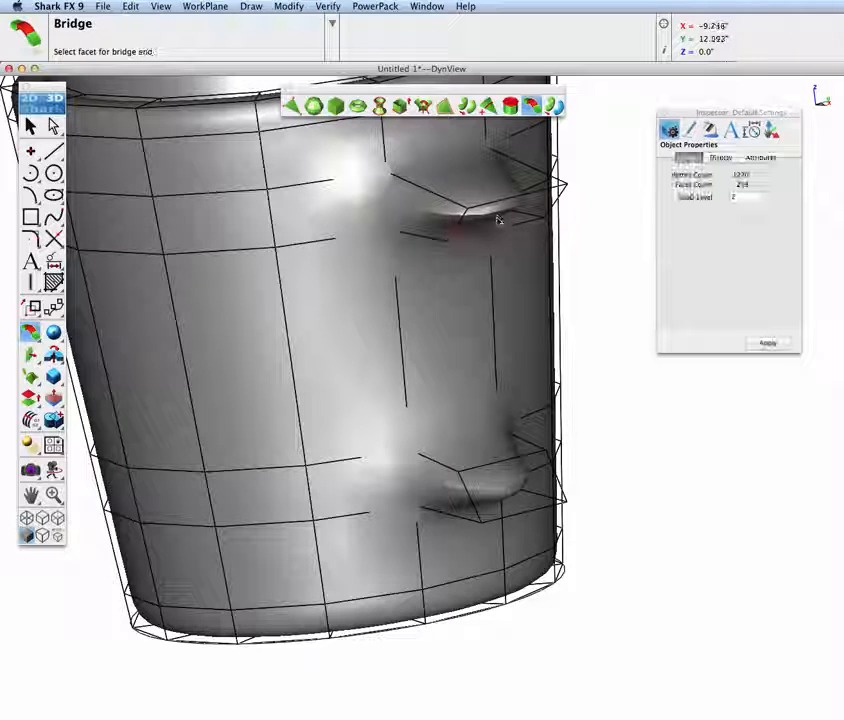
Complete the handle bridge and drag the mug to the left in Front view.
left_click(490, 215)
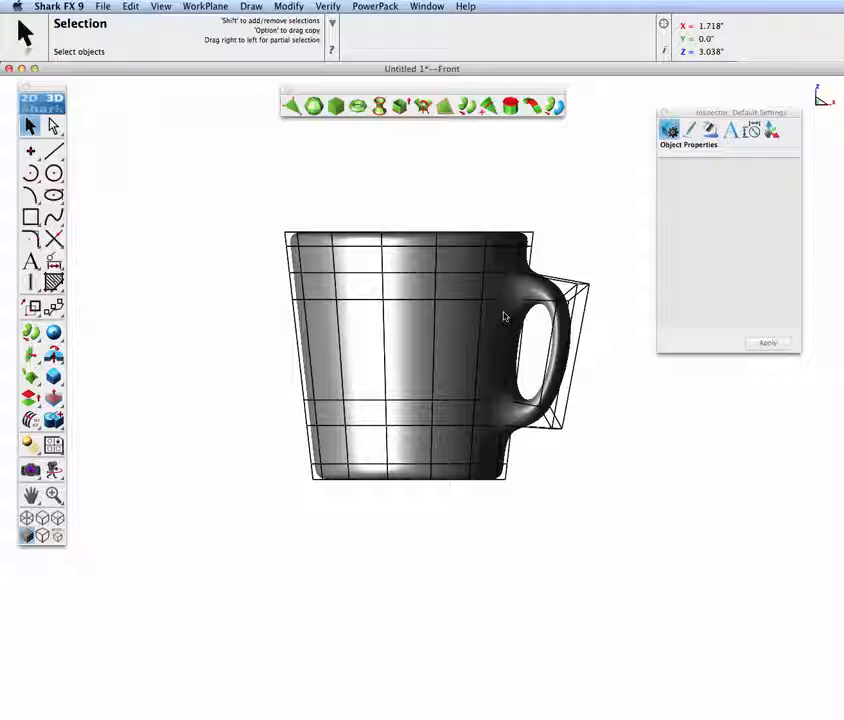
left_click_drag(505, 317, 405, 333)
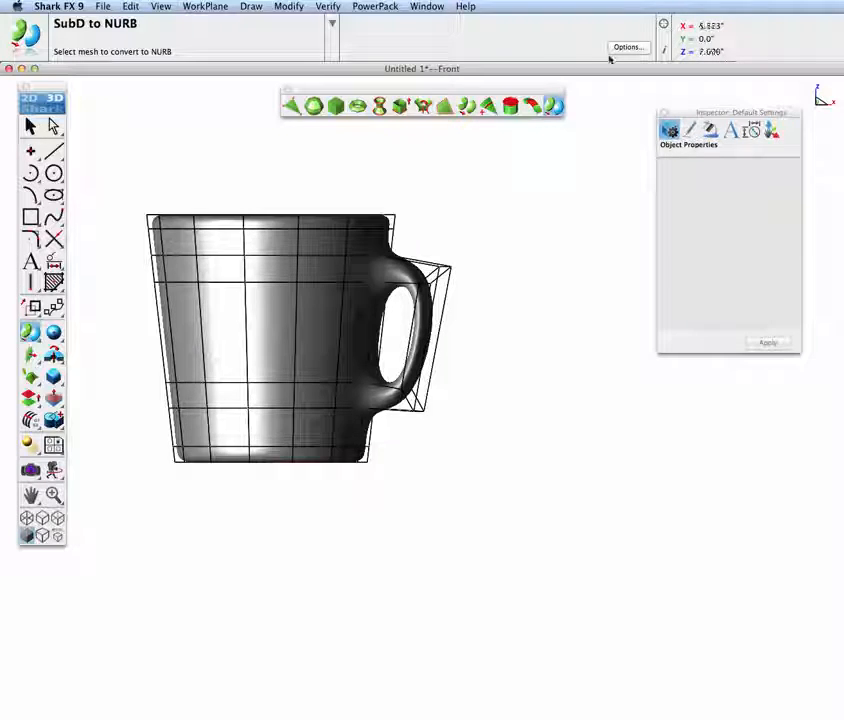
Enable Convert Quads in the SubD to NURB conversion options.
left_click(627, 47)
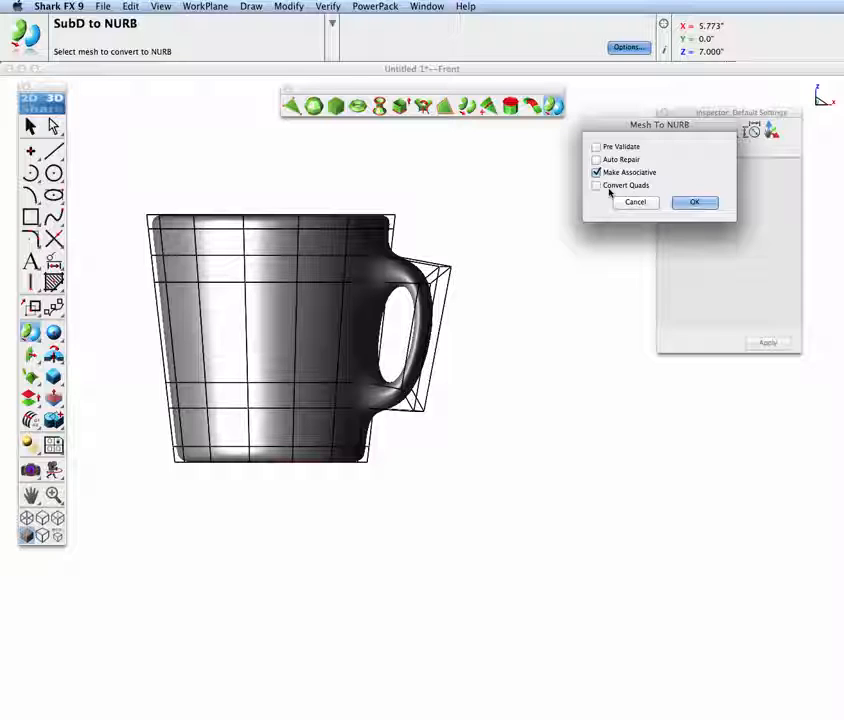
left_click(694, 201)
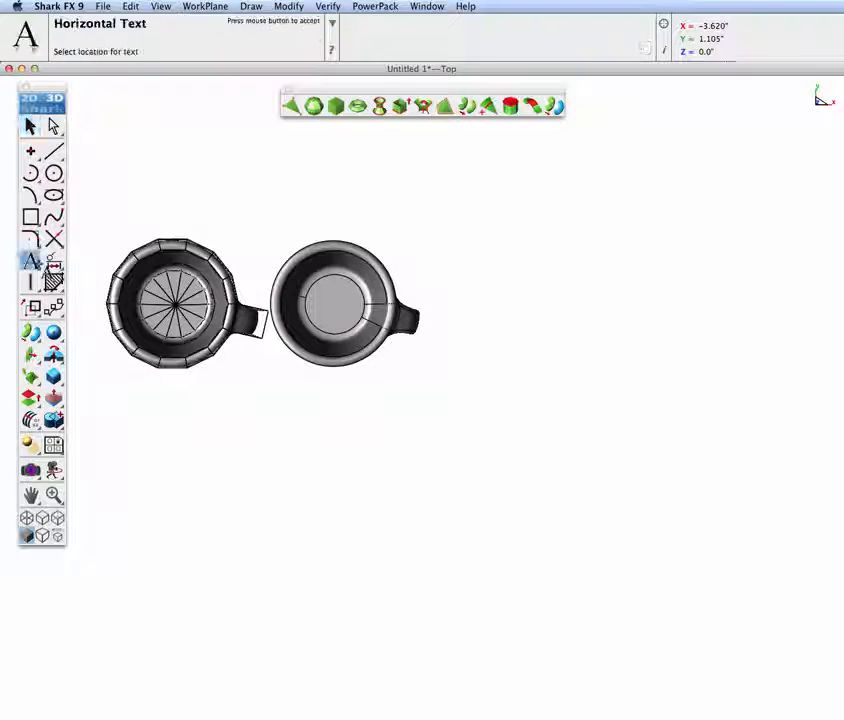
Place text beside the mugs reading 'Shark FX' with '2014' on the next line.
left_click(515, 285)
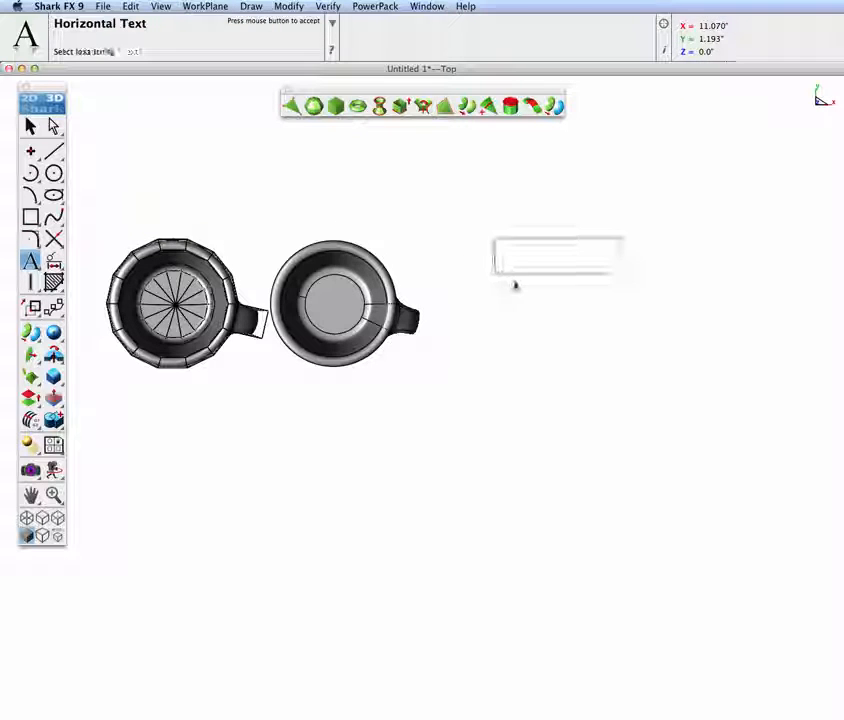
type("Shark X")
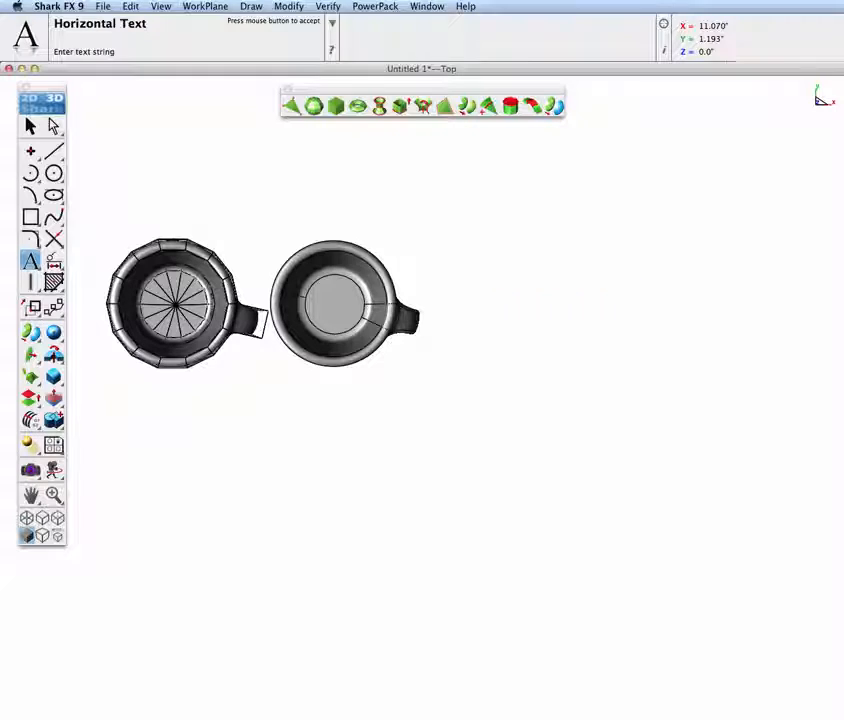
type("Shark FX")
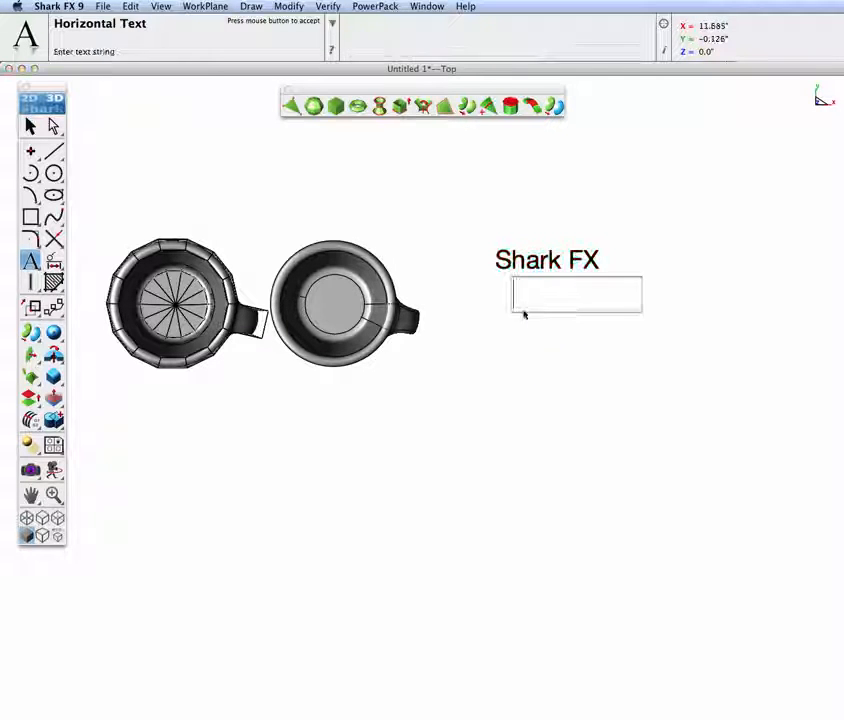
type("2014")
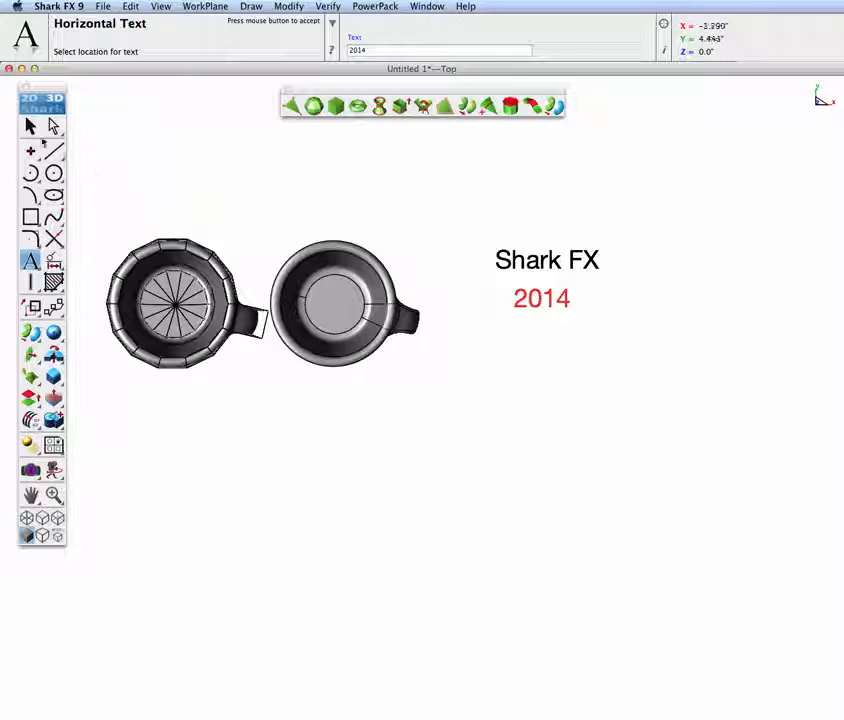
left_click(29, 125)
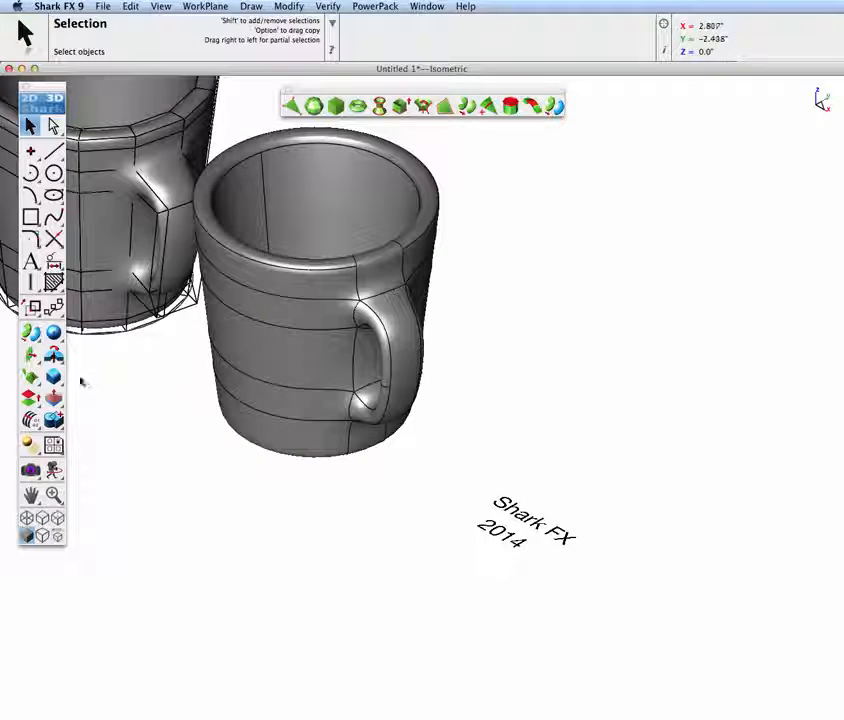
Extrude the 'Shark FX 2014' text into solid letters 0.35 deep.
left_click(30, 355)
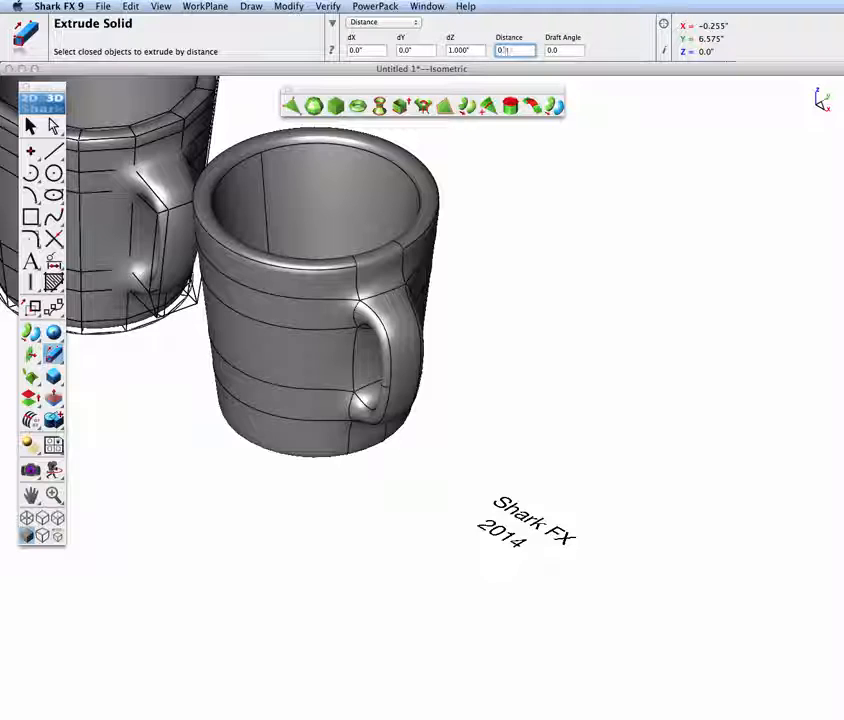
type("0.35")
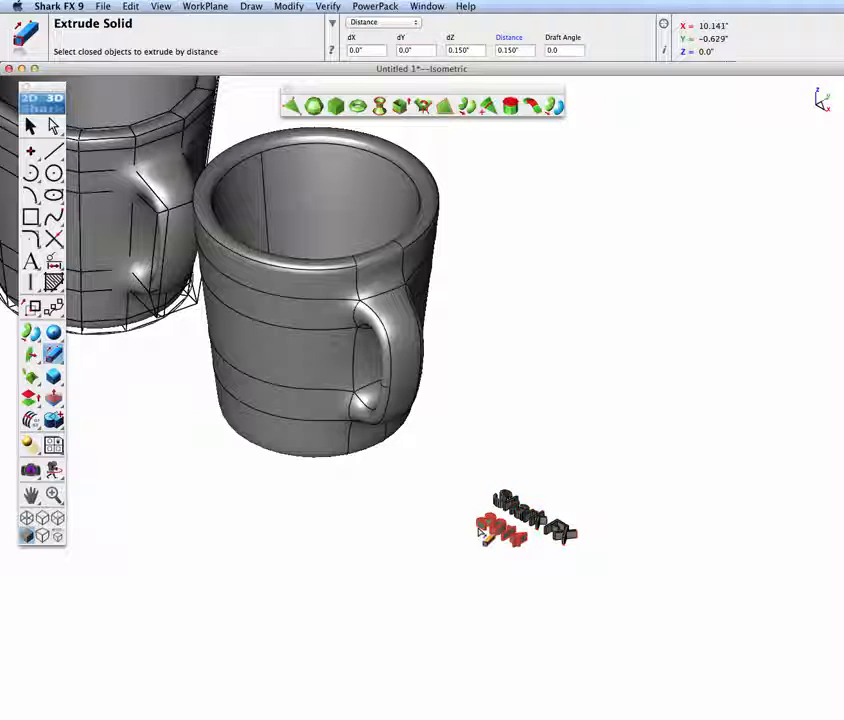
left_click(28, 125)
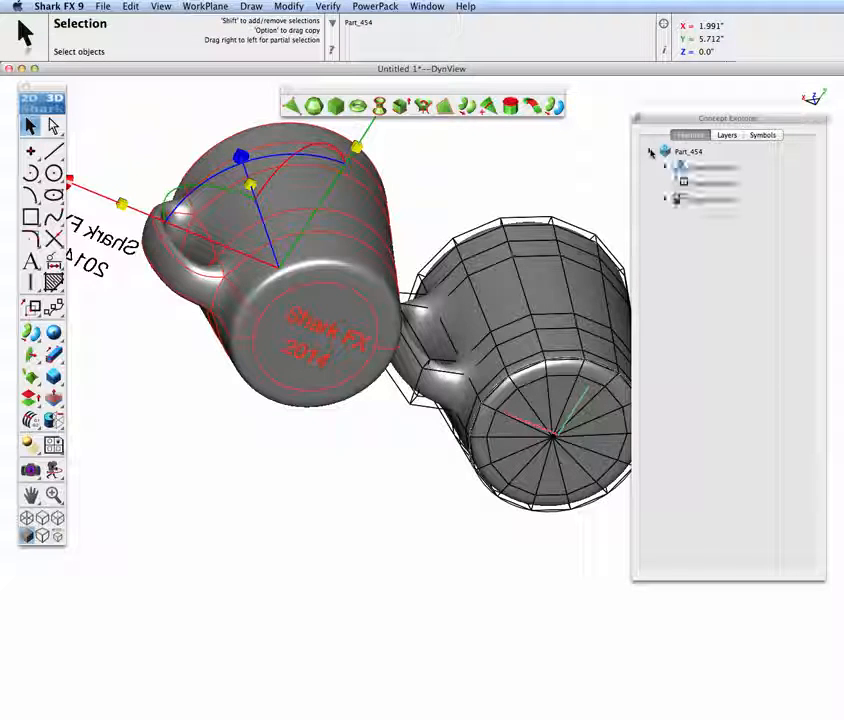
Expand Part_454's history in the Concept Explorer and select the engraving text.
left_click(651, 151)
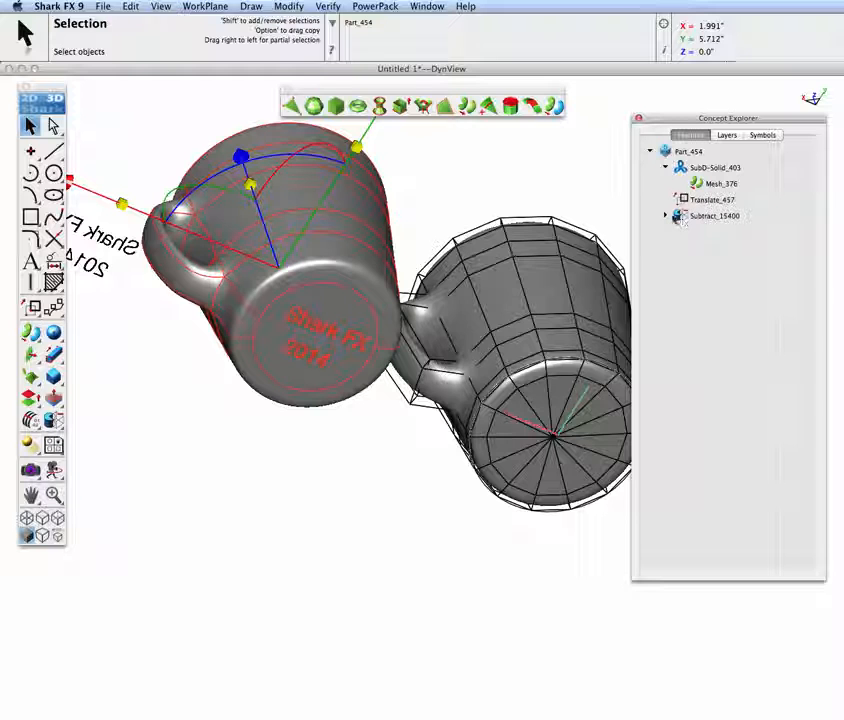
left_click(665, 216)
type("Shark FX 9.")
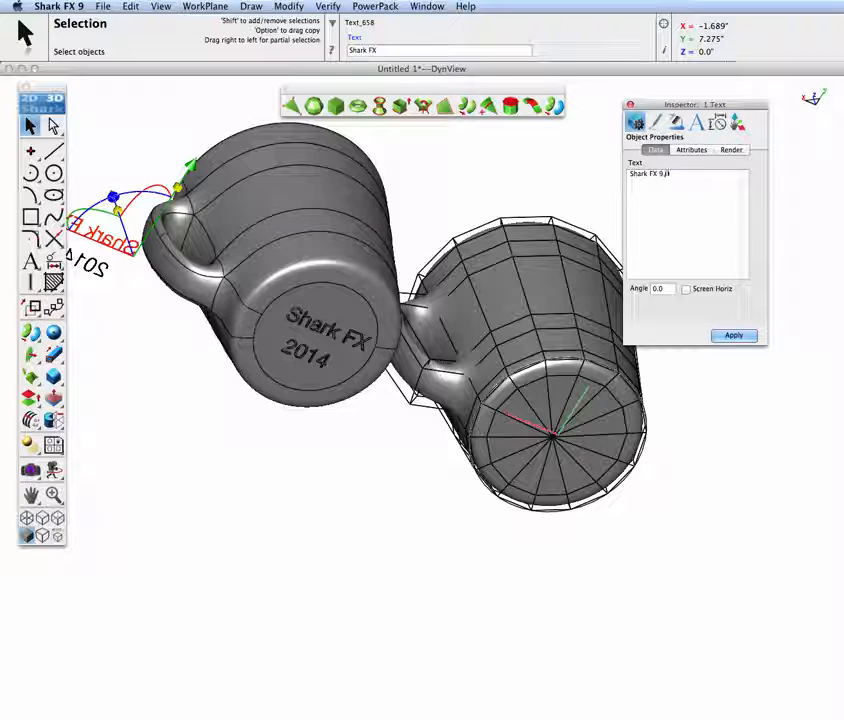
Change the engraving text to 'Shark FX 9.0' in the Inspector and apply it.
left_click(734, 335)
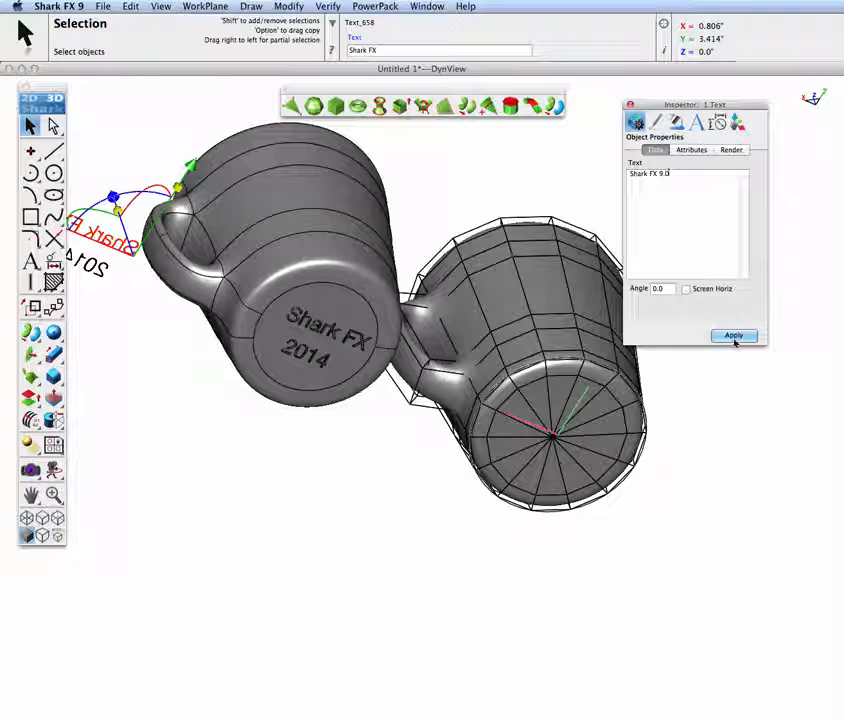
left_click(734, 335)
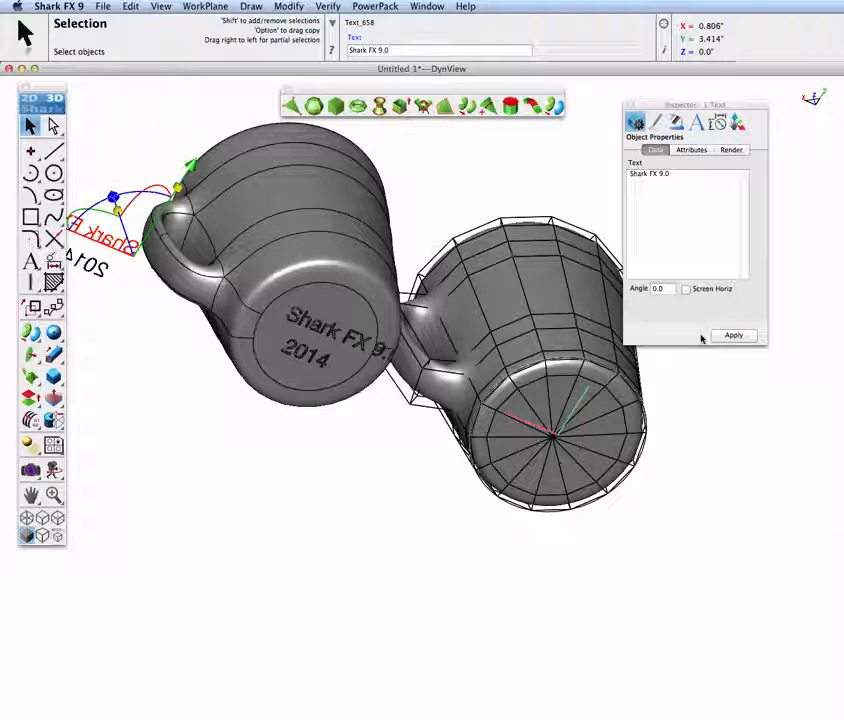
mouse_move(474, 182)
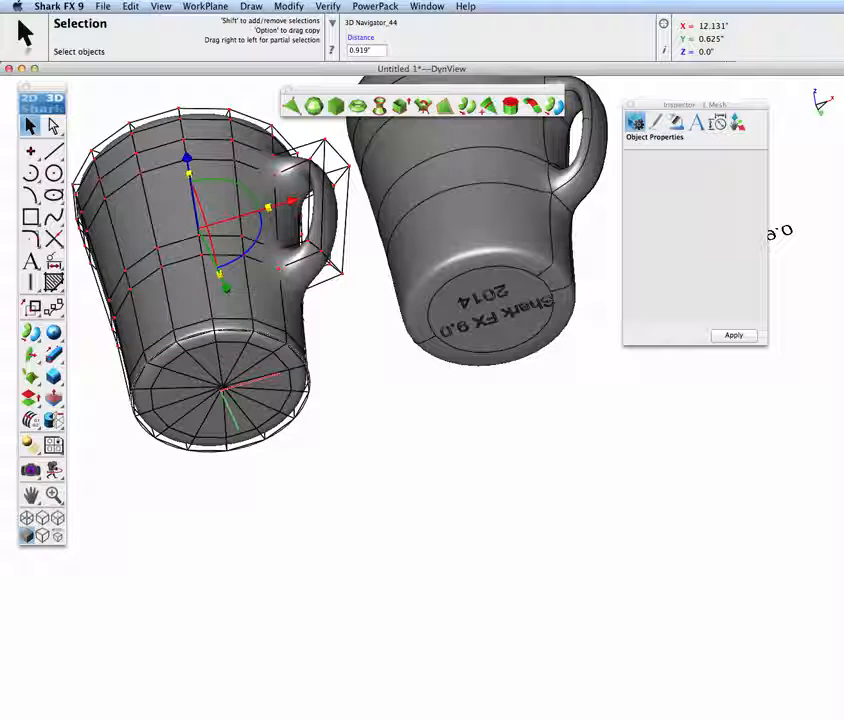
Move vertices of the original mesh mug beside the engraved NURB mug.
left_click(370, 330)
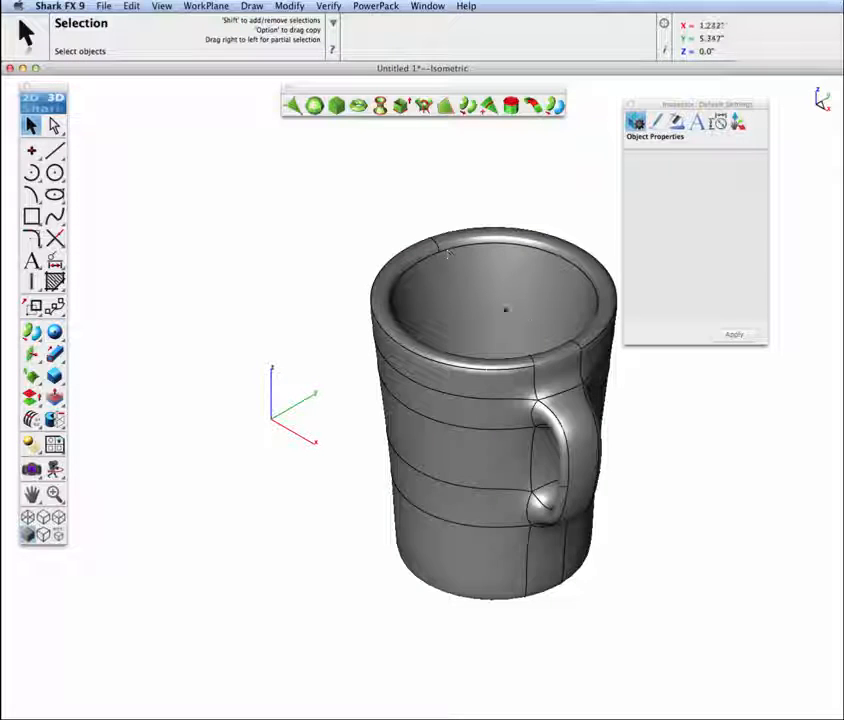
Show the mug in four-view layout and tip it onto its side in DynView.
left_click(163, 6)
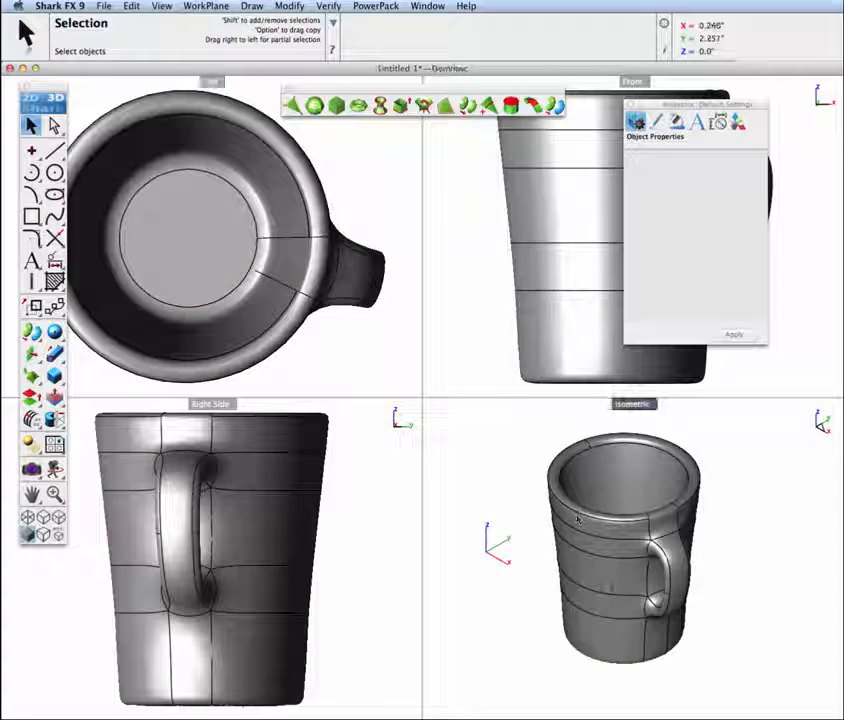
left_click_drag(620, 550, 635, 470)
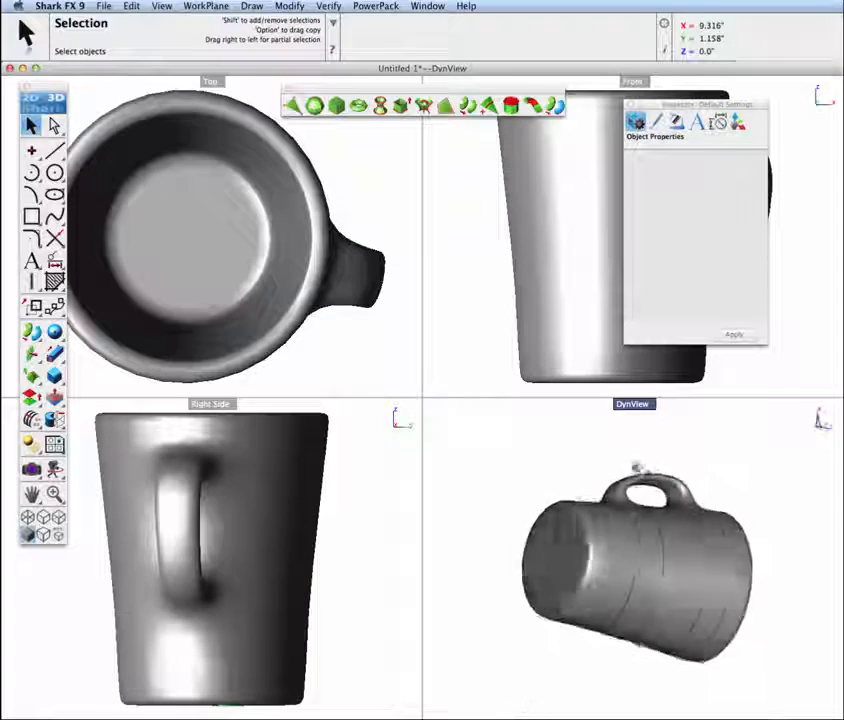